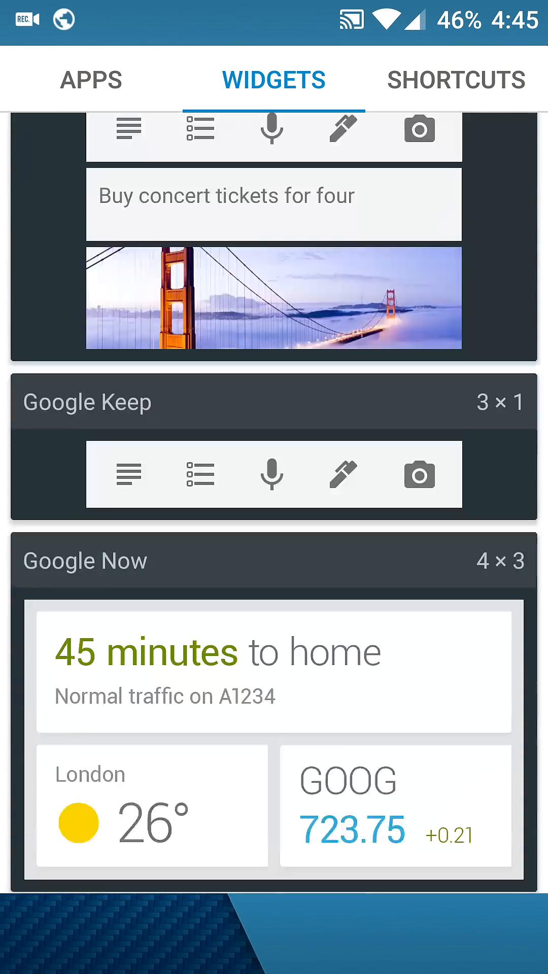
Browse down through the Widgets list to see the available widgets
{"action": "scroll", "scroll_direction": "down", "scroll_amount": 3}
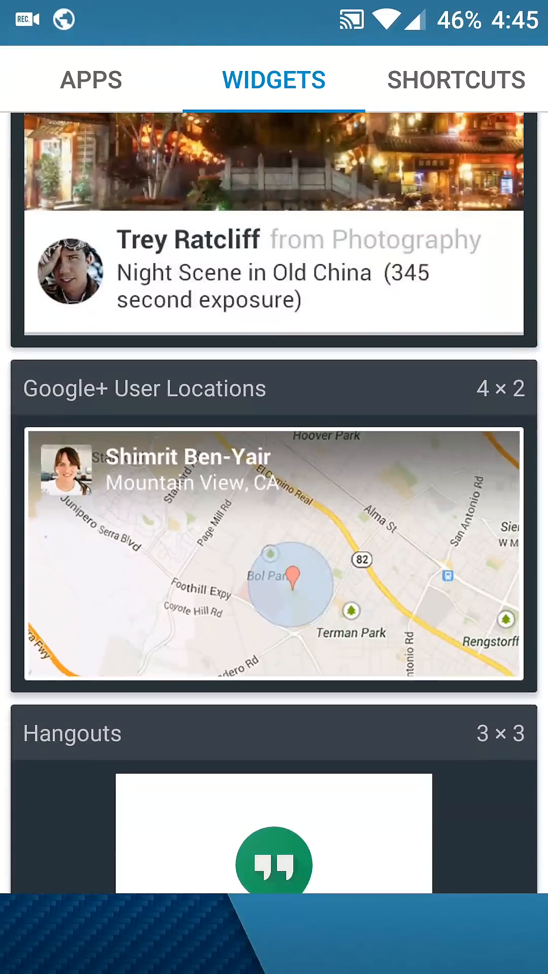
{"action": "scroll", "scroll_direction": "down", "scroll_amount": 3}
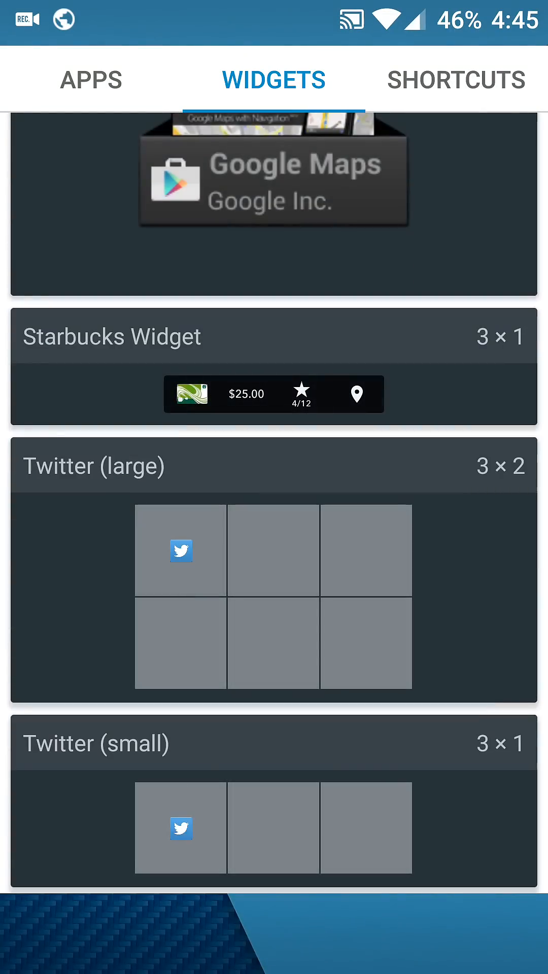
{"action": "scroll", "scroll_direction": "down", "scroll_amount": 3}
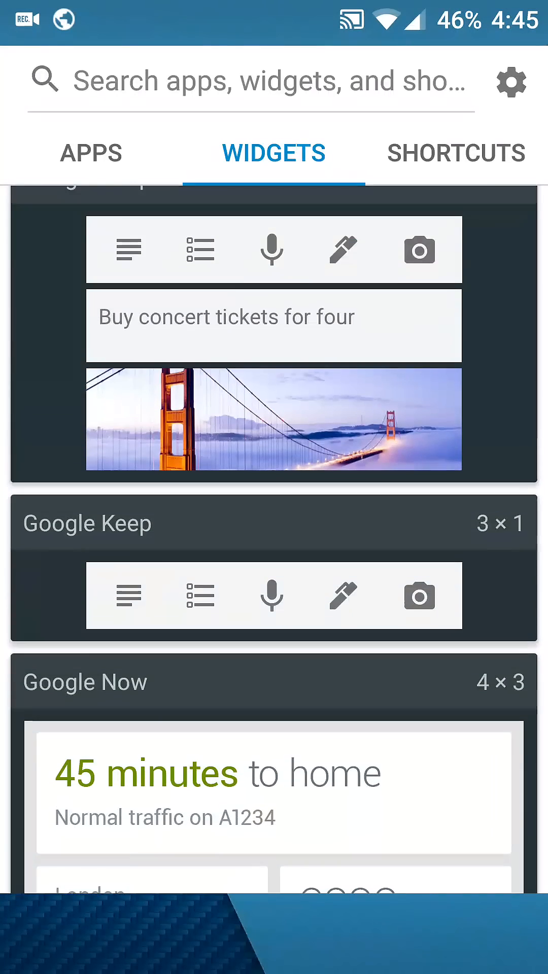
Switch to the Shortcuts list and browse through its categorized shortcuts
{"action": "left_click", "coordinate": [456, 153]}
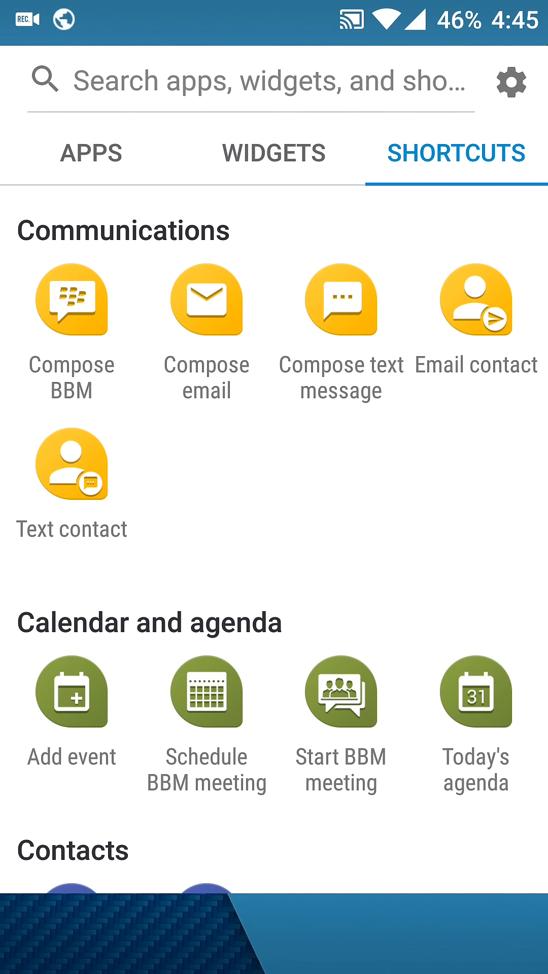
{"action": "scroll", "scroll_direction": "down", "scroll_amount": 3}
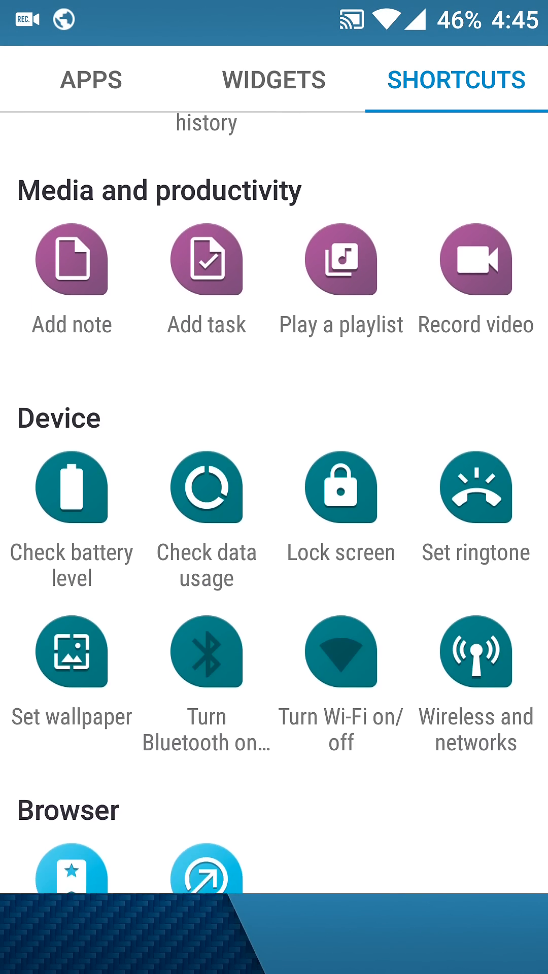
{"action": "scroll", "scroll_direction": "down", "scroll_amount": 3}
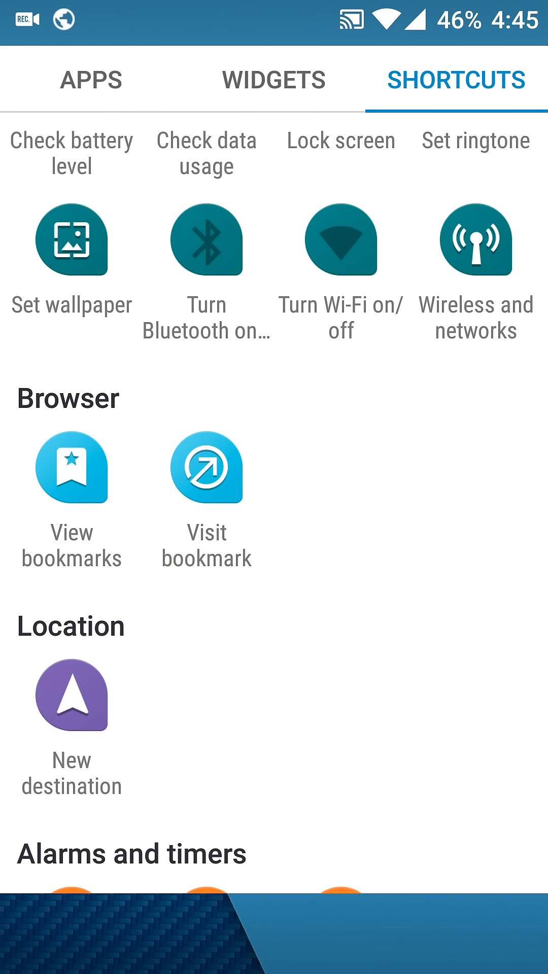
{"action": "scroll", "scroll_direction": "down", "scroll_amount": 3}
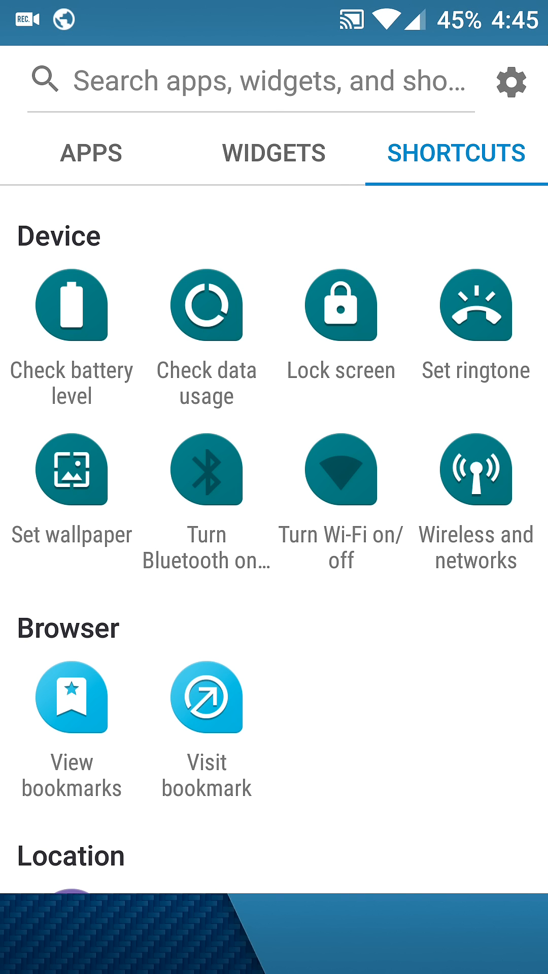
{"action": "scroll", "scroll_direction": "down", "scroll_amount": 3}
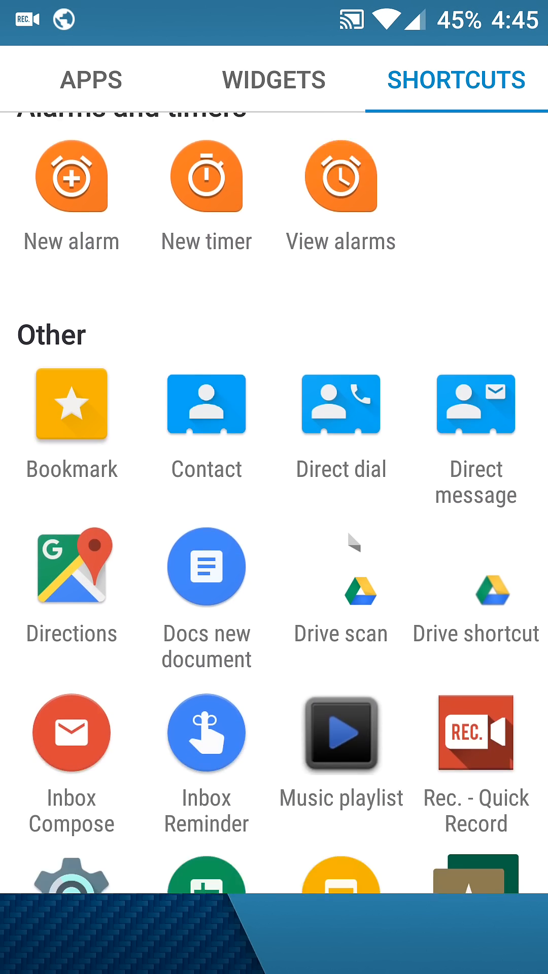
{"action": "scroll", "scroll_direction": "down", "scroll_amount": 3}
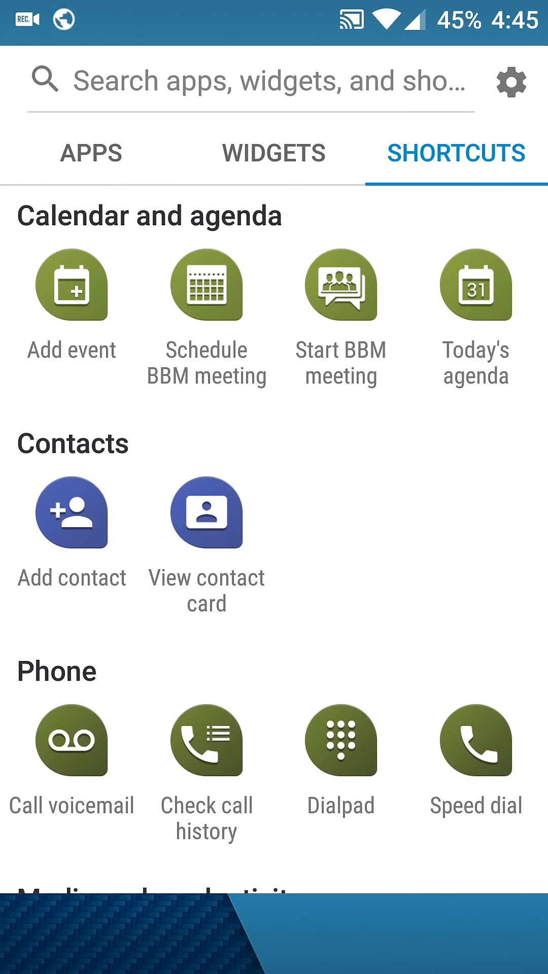
Bring up the alphabetical list of installed apps
{"action": "left_click", "coordinate": [90, 154]}
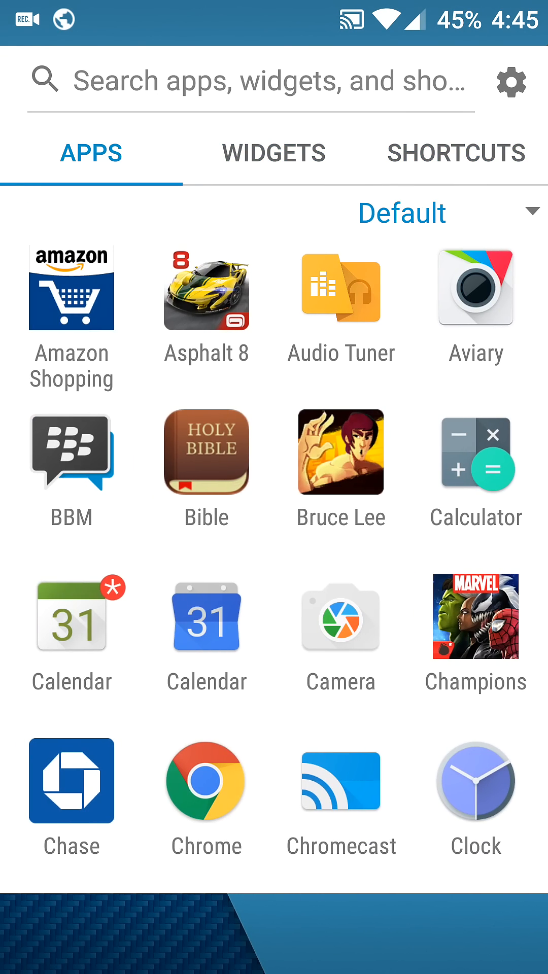
{"action": "scroll", "scroll_direction": "down", "scroll_amount": 3}
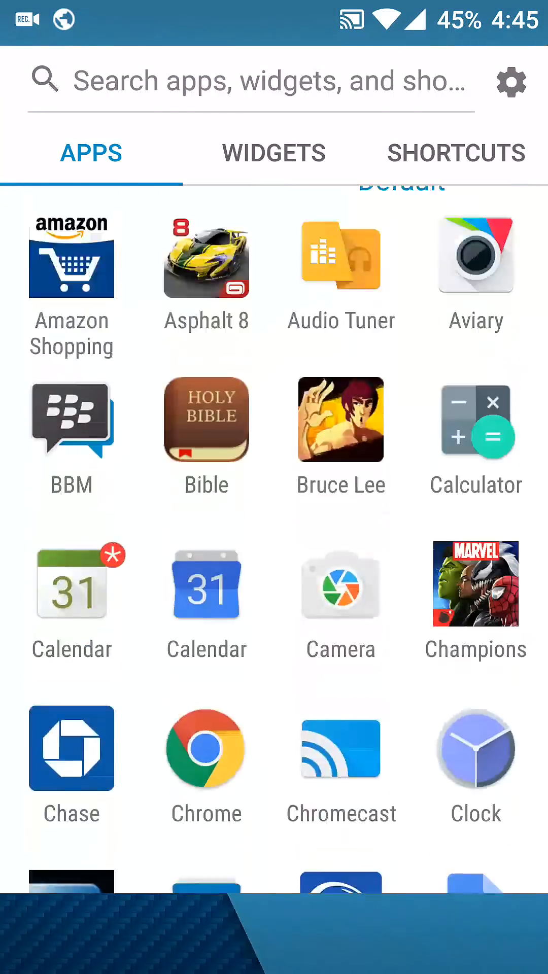
{"action": "left_click", "coordinate": [273, 153]}
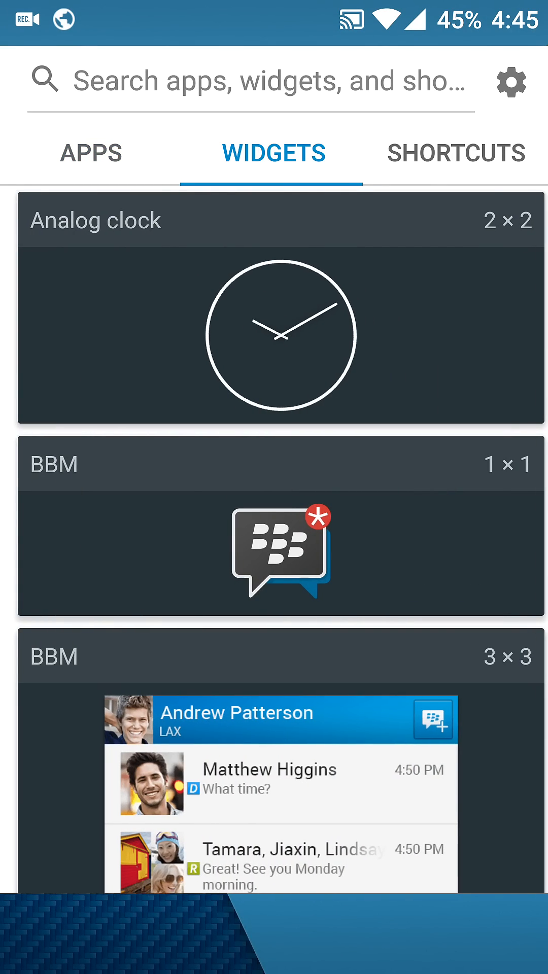
{"action": "left_click", "coordinate": [455, 153]}
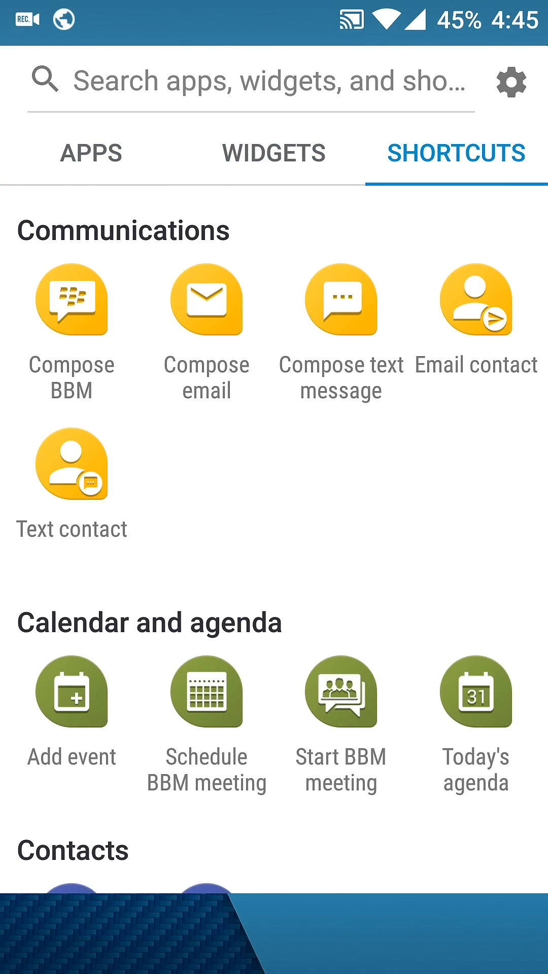
{"action": "scroll", "scroll_direction": "down", "scroll_amount": 3}
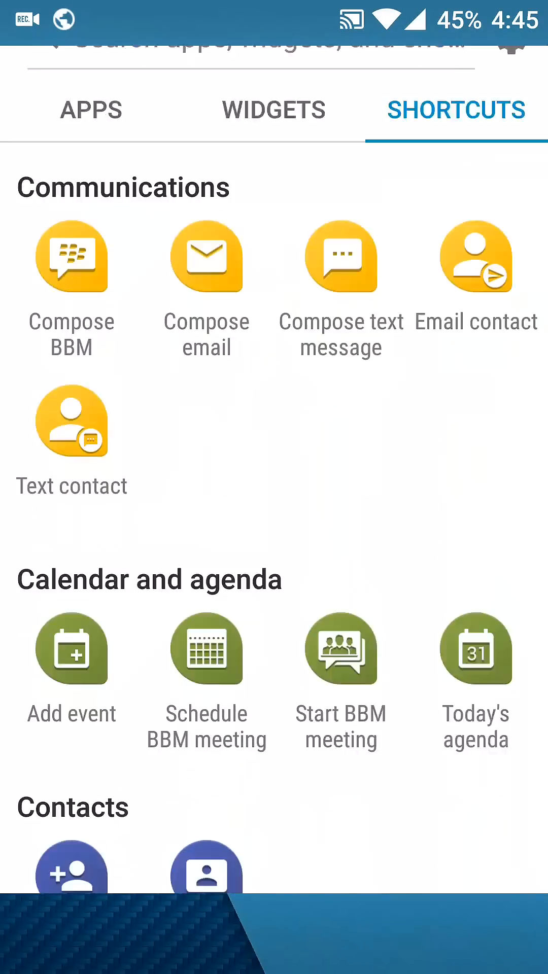
{"action": "scroll", "scroll_direction": "down", "scroll_amount": 3}
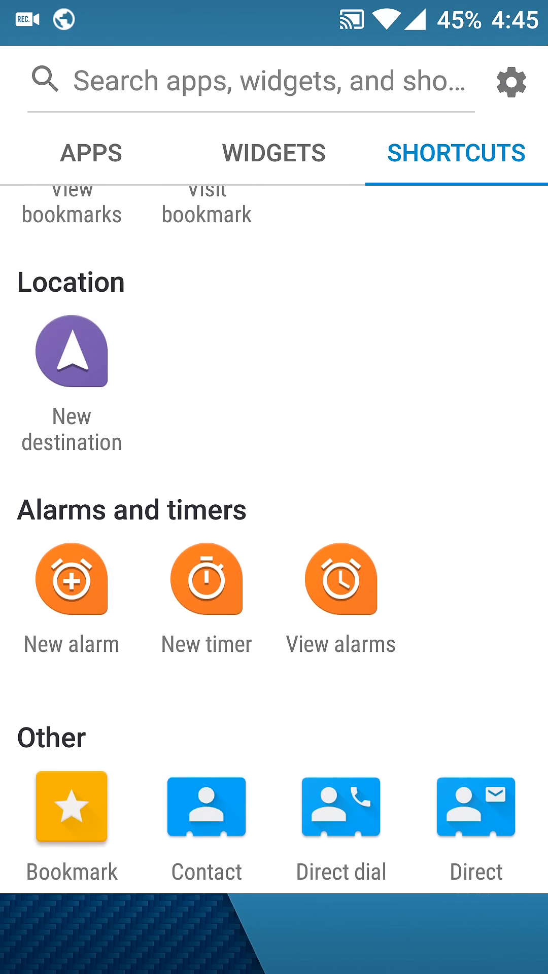
{"action": "left_click", "coordinate": [273, 153]}
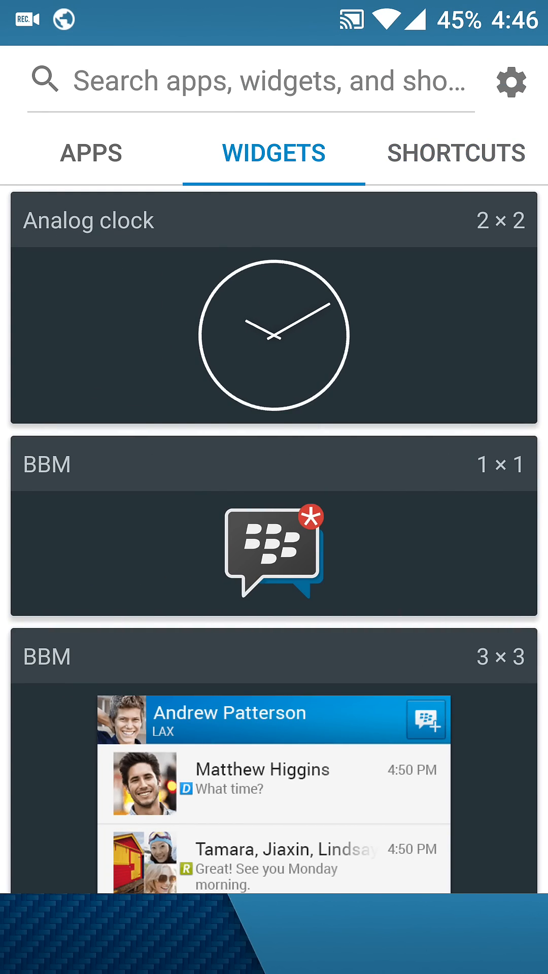
{"action": "left_click", "coordinate": [90, 153]}
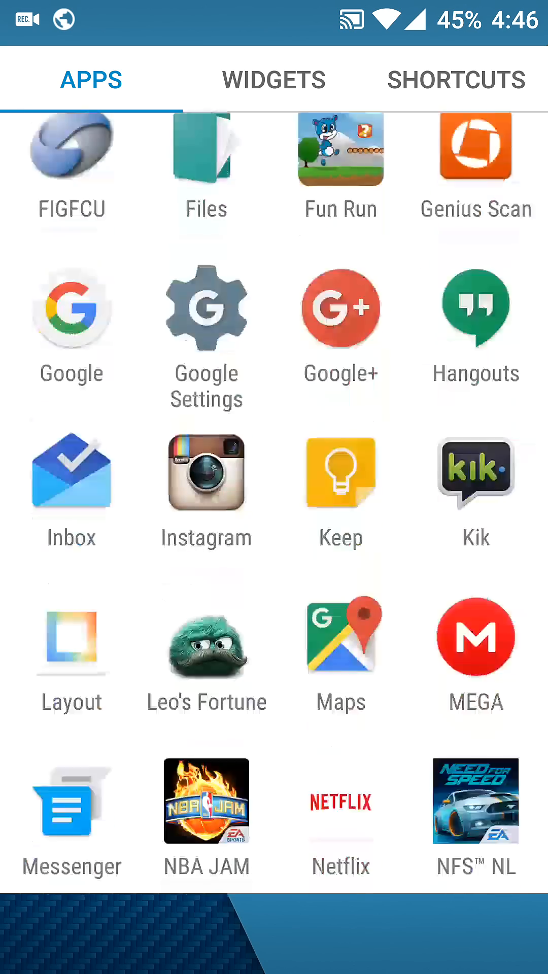
{"action": "scroll", "scroll_direction": "down", "scroll_amount": 3}
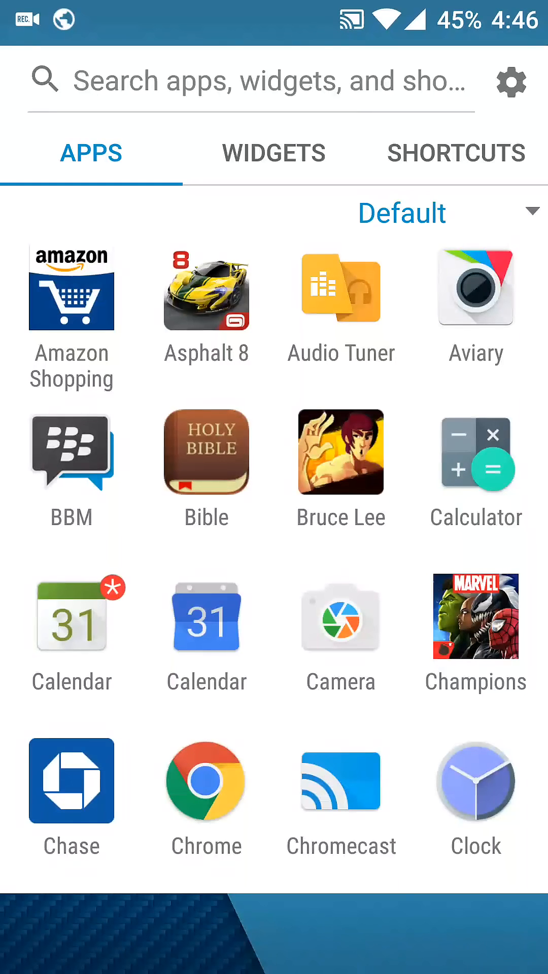
{"action": "left_click", "coordinate": [456, 154]}
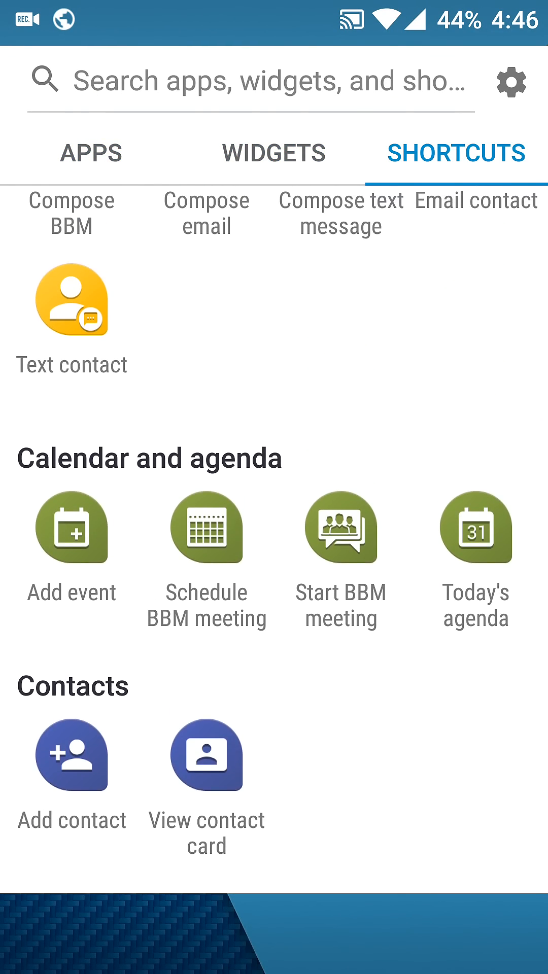
{"action": "scroll", "scroll_direction": "down", "scroll_amount": 3}
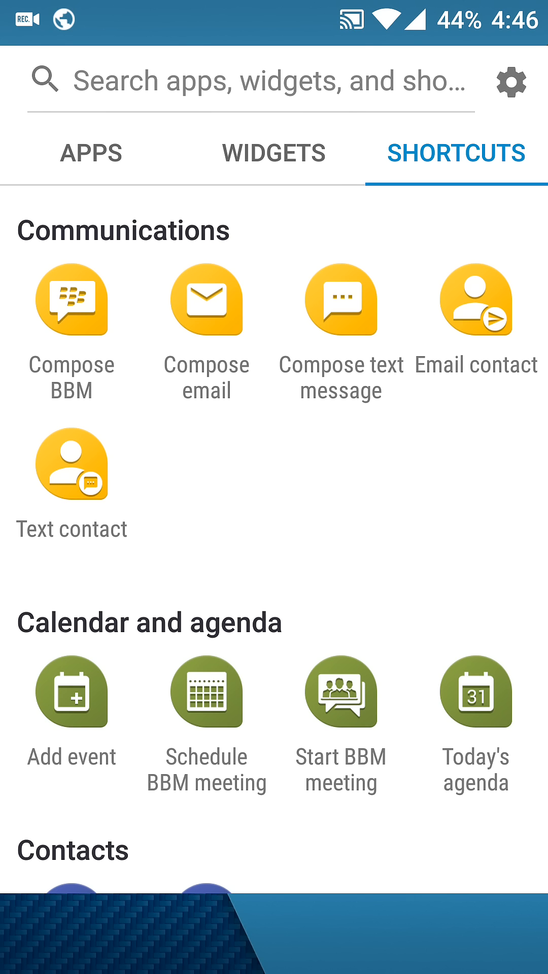
{"action": "scroll", "scroll_direction": "down", "scroll_amount": 3}
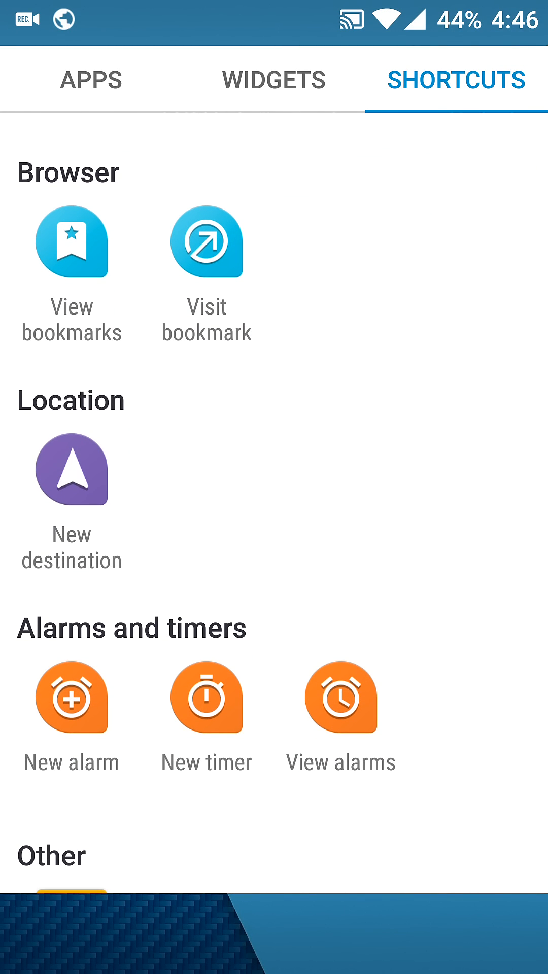
{"action": "scroll", "scroll_direction": "down", "scroll_amount": 3}
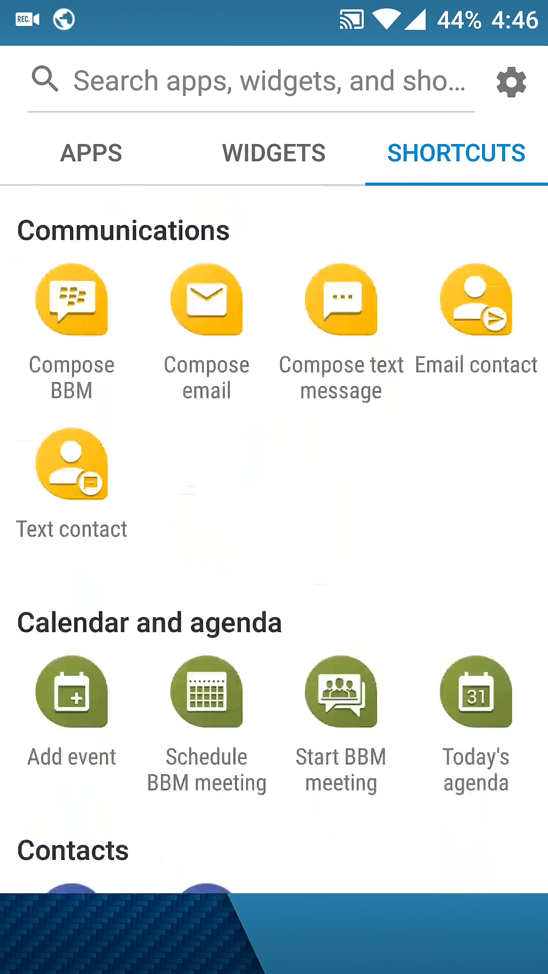
{"action": "left_click", "coordinate": [91, 153]}
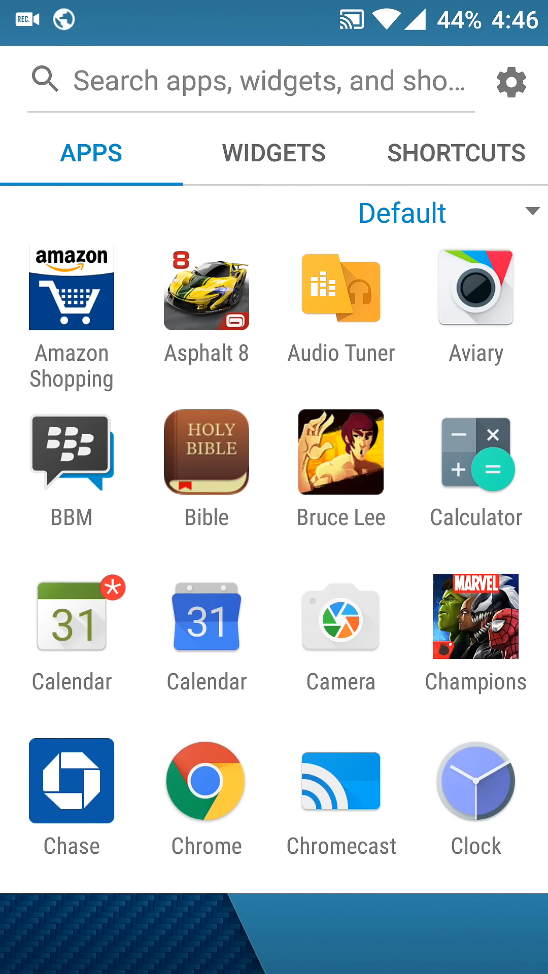
{"action": "scroll", "scroll_direction": "down", "scroll_amount": 3}
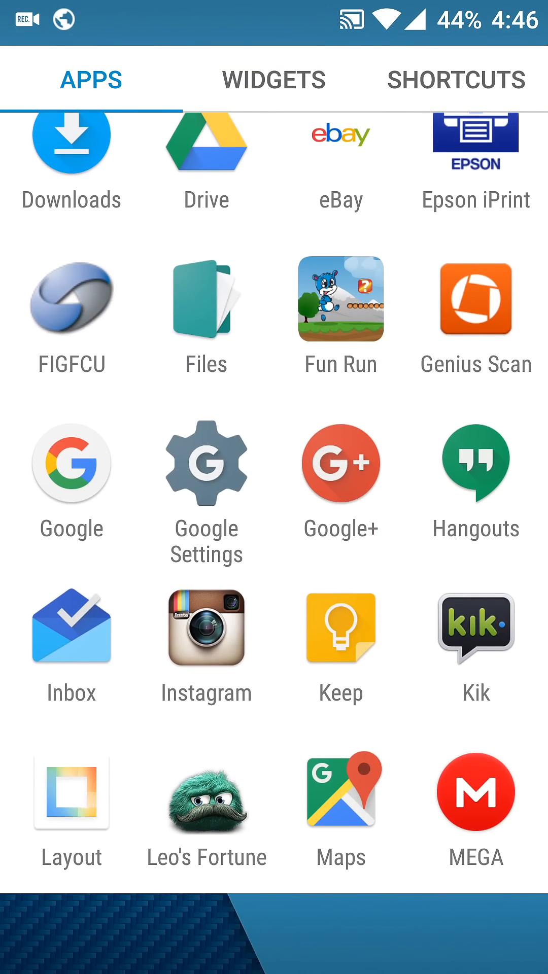
{"action": "scroll", "scroll_direction": "down", "scroll_amount": 3}
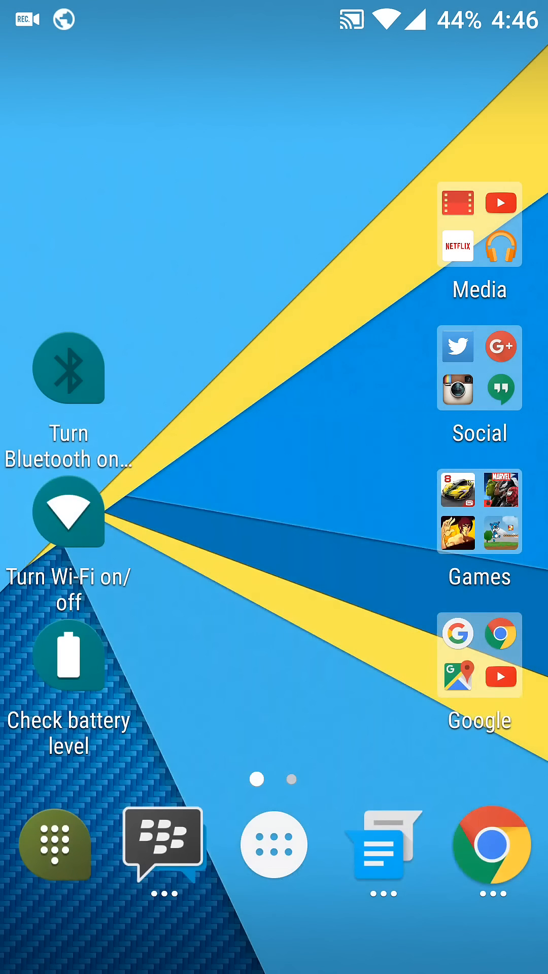
Use the 'Turn Wi-Fi on/off' home-screen shortcut so Wi-Fi starts turning on
{"action": "scroll", "scroll_direction": "left", "scroll_amount": 3}
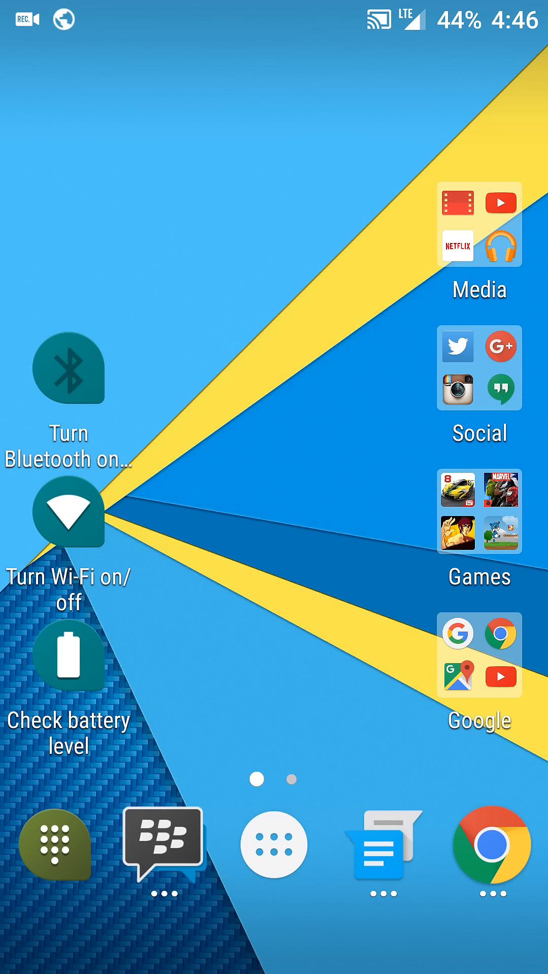
{"action": "left_click", "coordinate": [68, 514]}
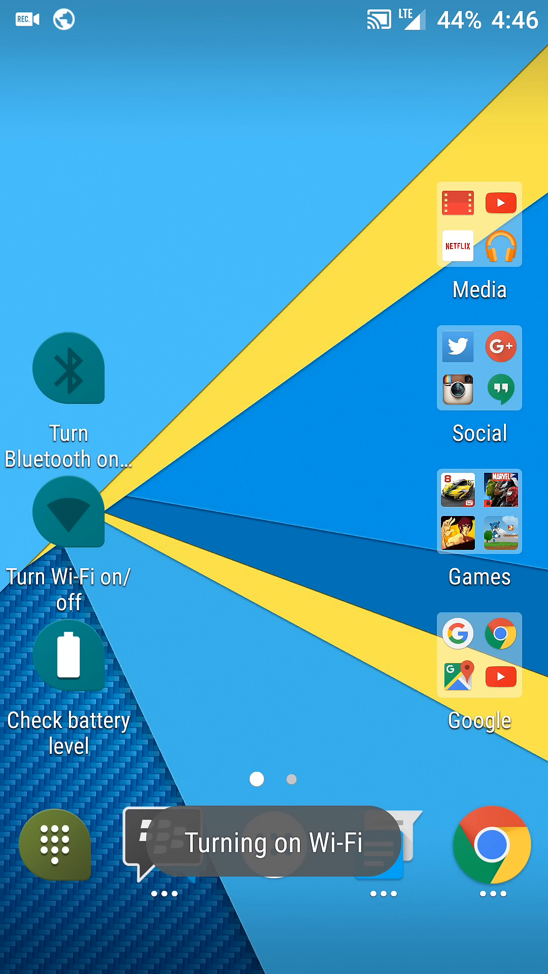